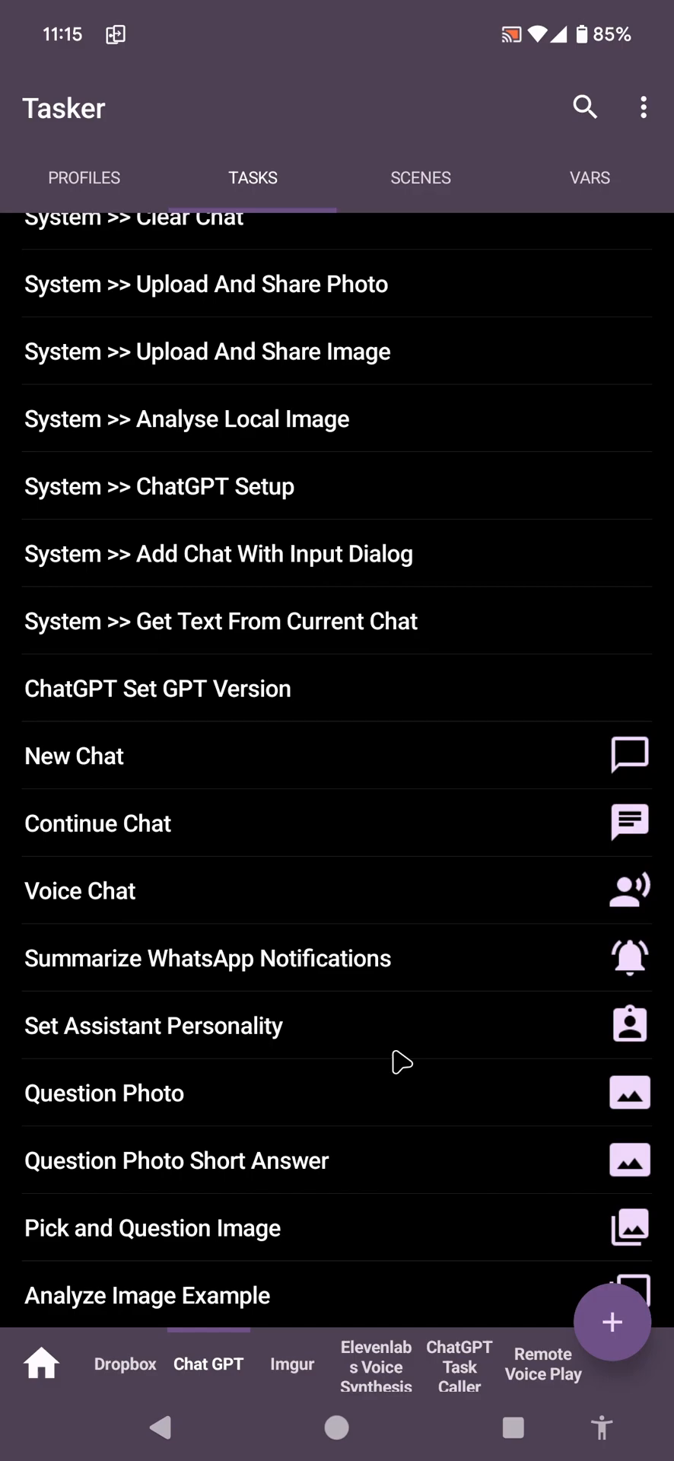
{"action": "mouse_move", "coordinate": [401, 979]}
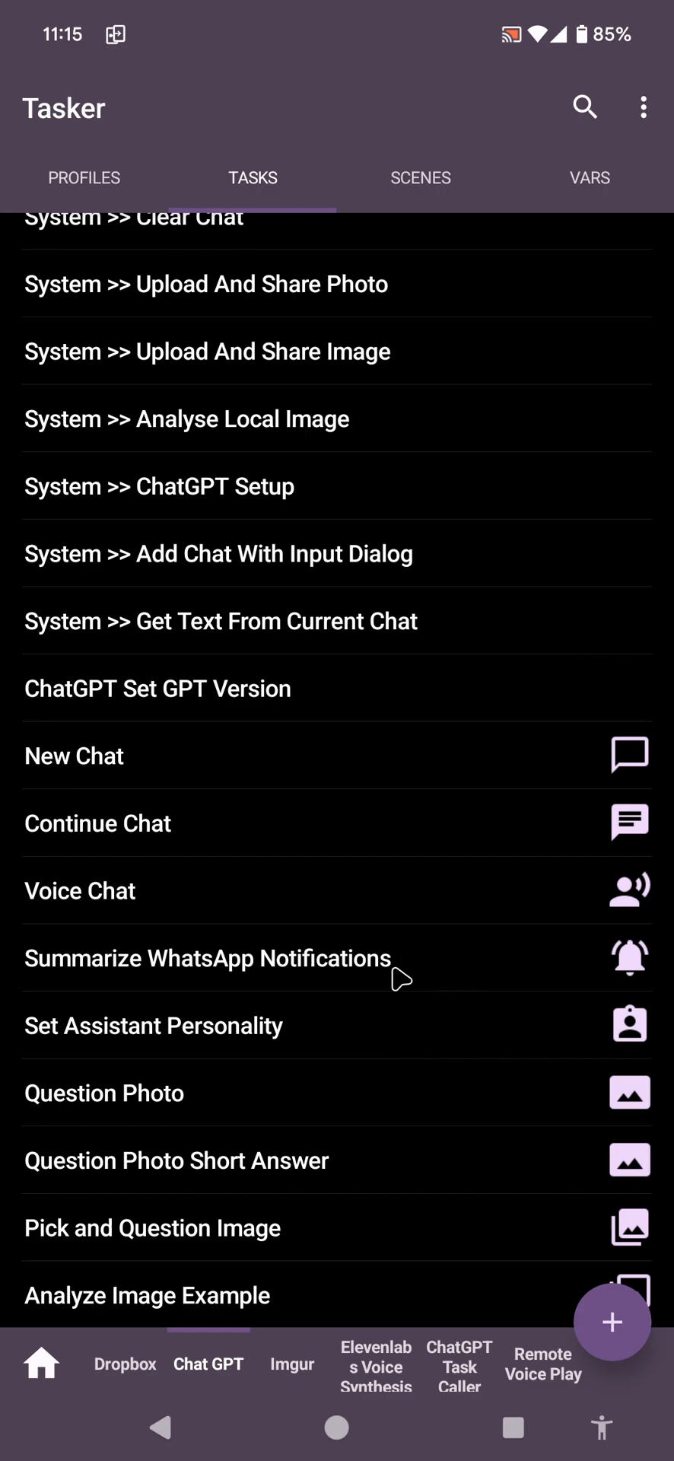
{"action": "mouse_move", "coordinate": [307, 1078]}
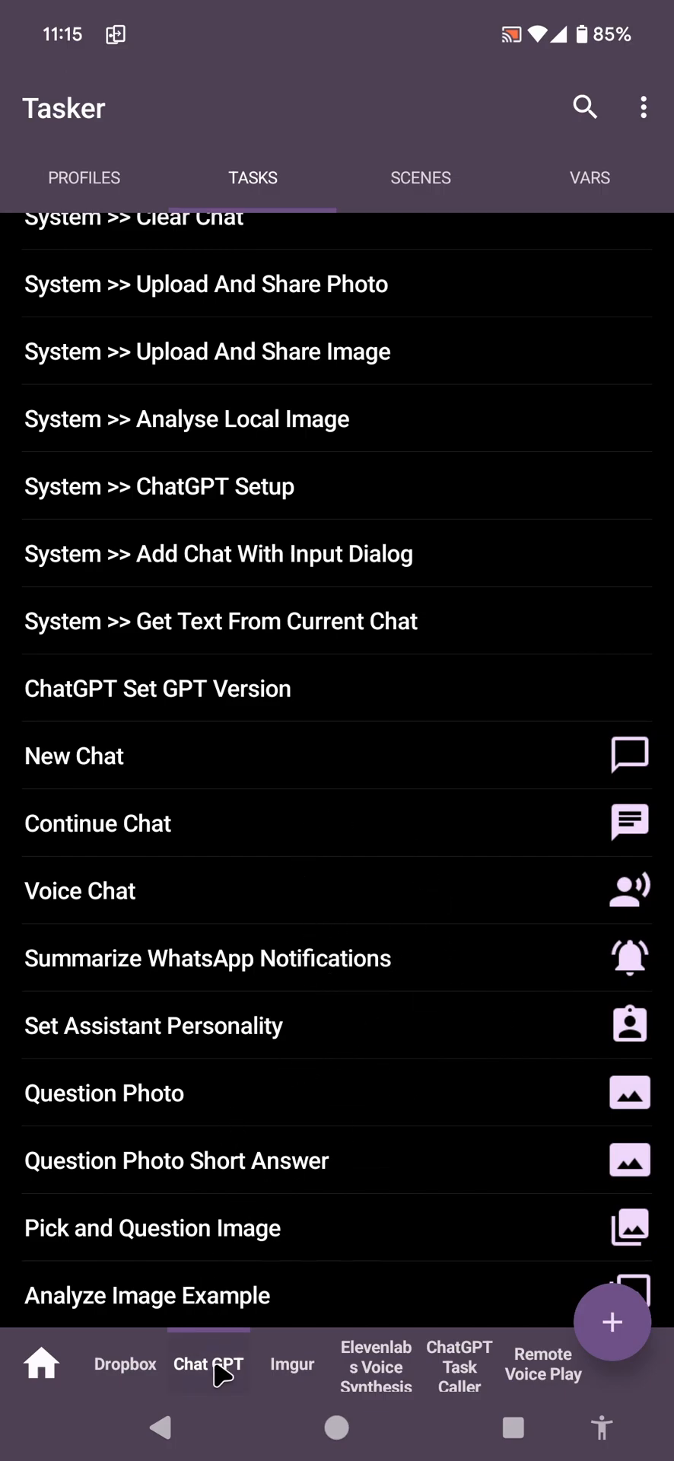
{"action": "mouse_move", "coordinate": [249, 1129]}
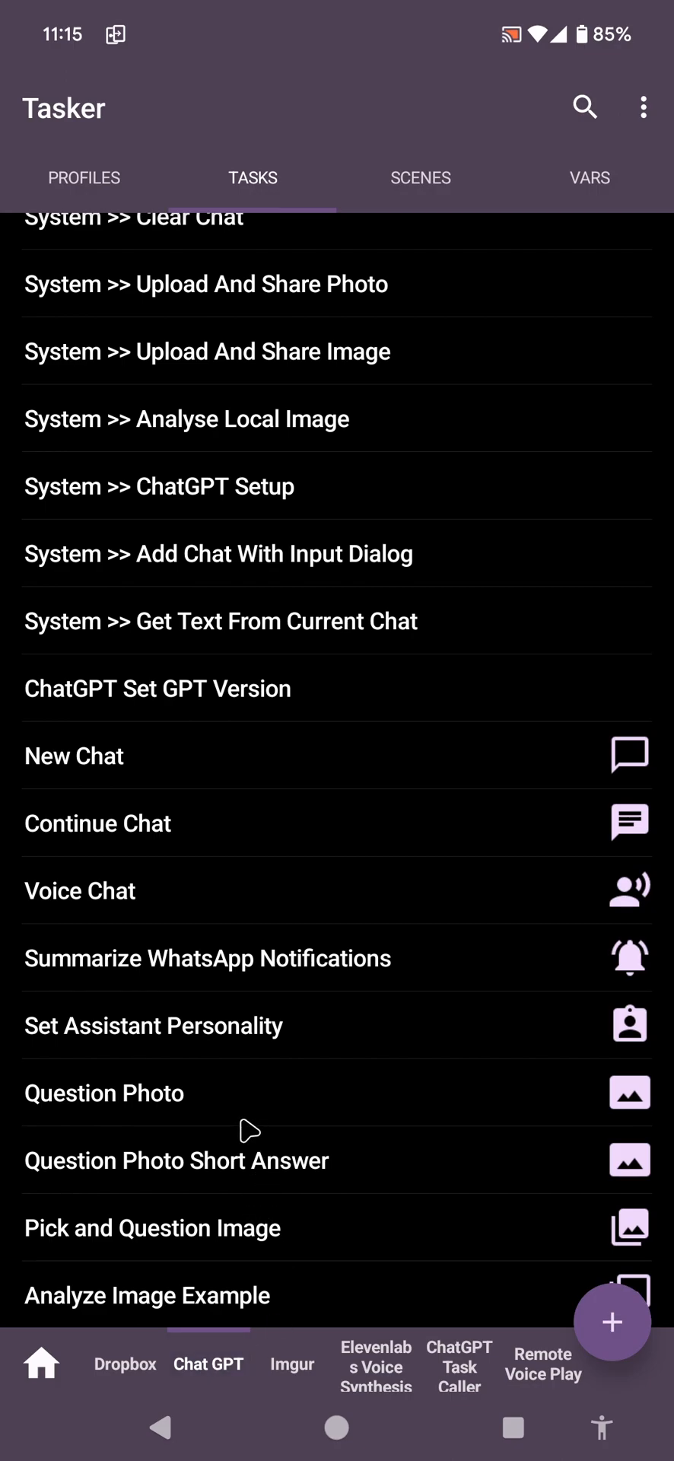
{"action": "mouse_move", "coordinate": [182, 1227]}
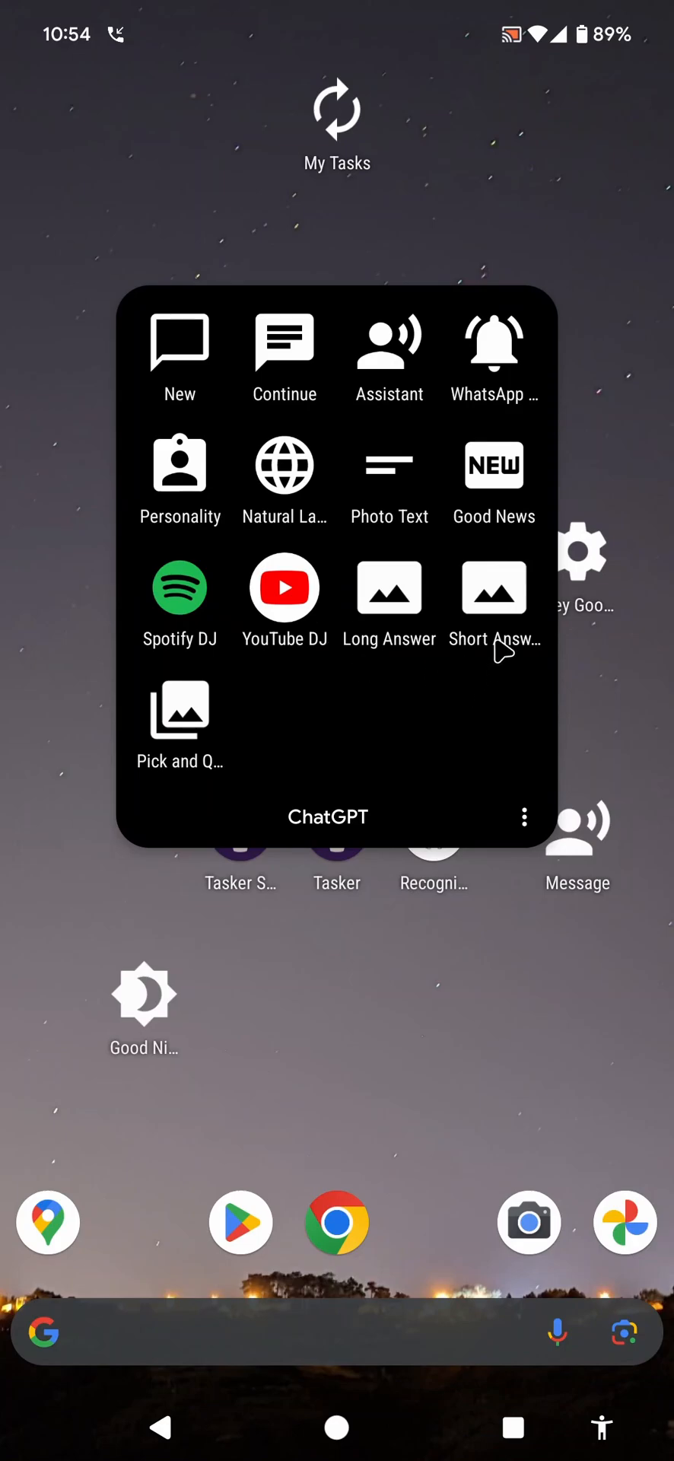
{"action": "mouse_move", "coordinate": [507, 643]}
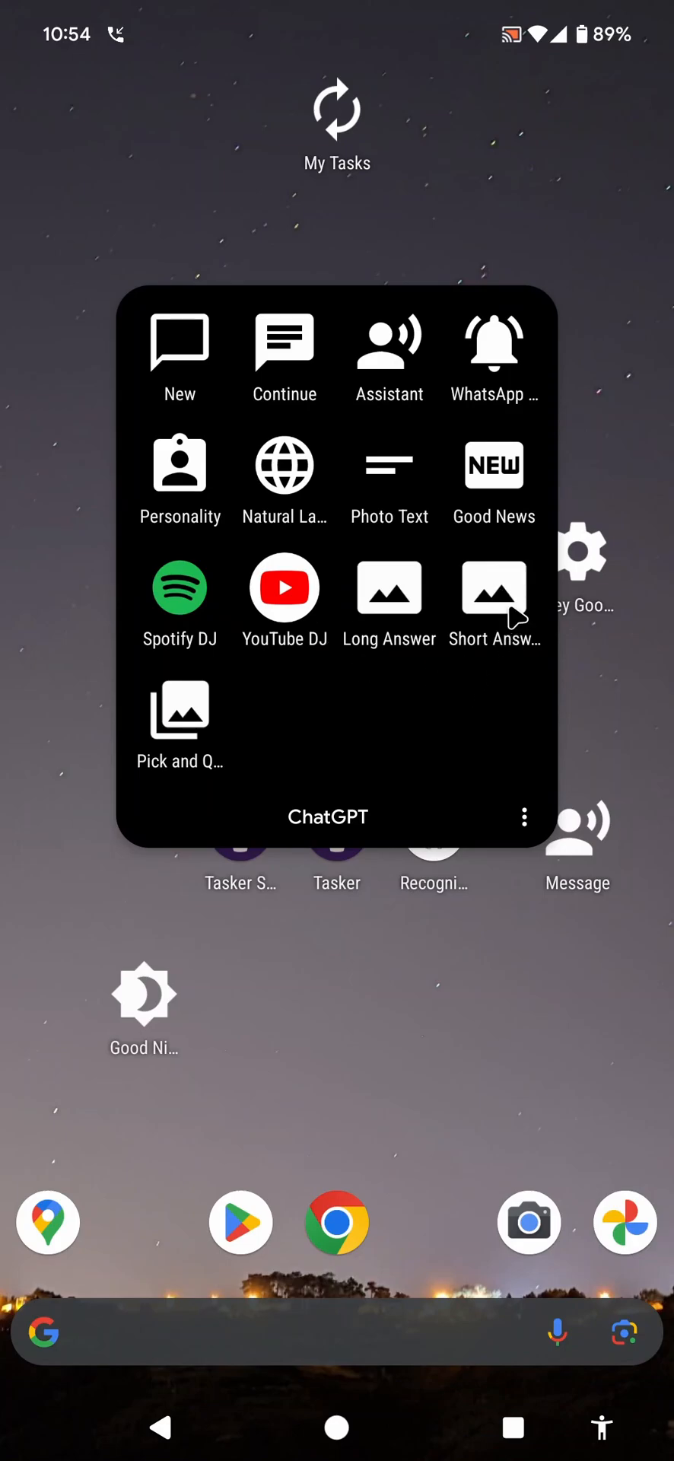
{"action": "mouse_move", "coordinate": [517, 622]}
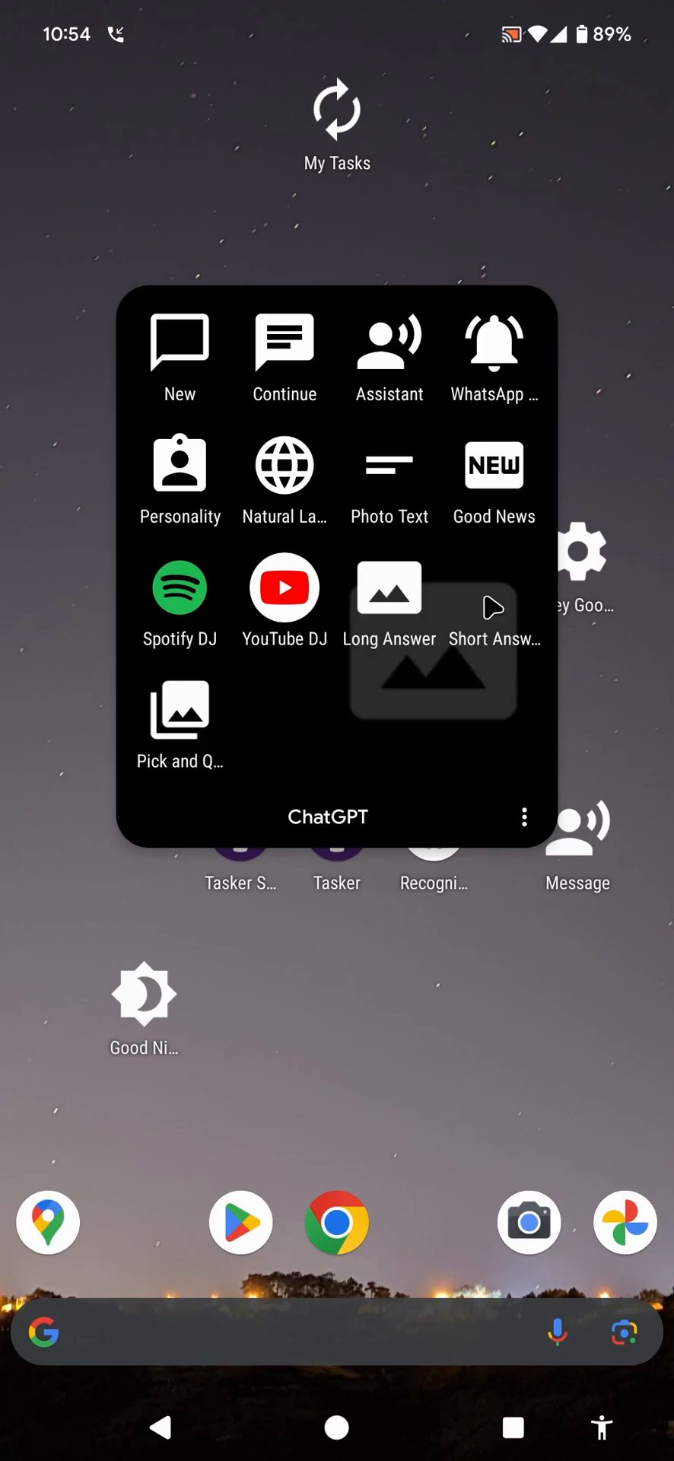
Launch the Short Answer photo-question shortcut from the home-screen ChatGPT folder.
{"action": "left_click", "coordinate": [554, 1332]}
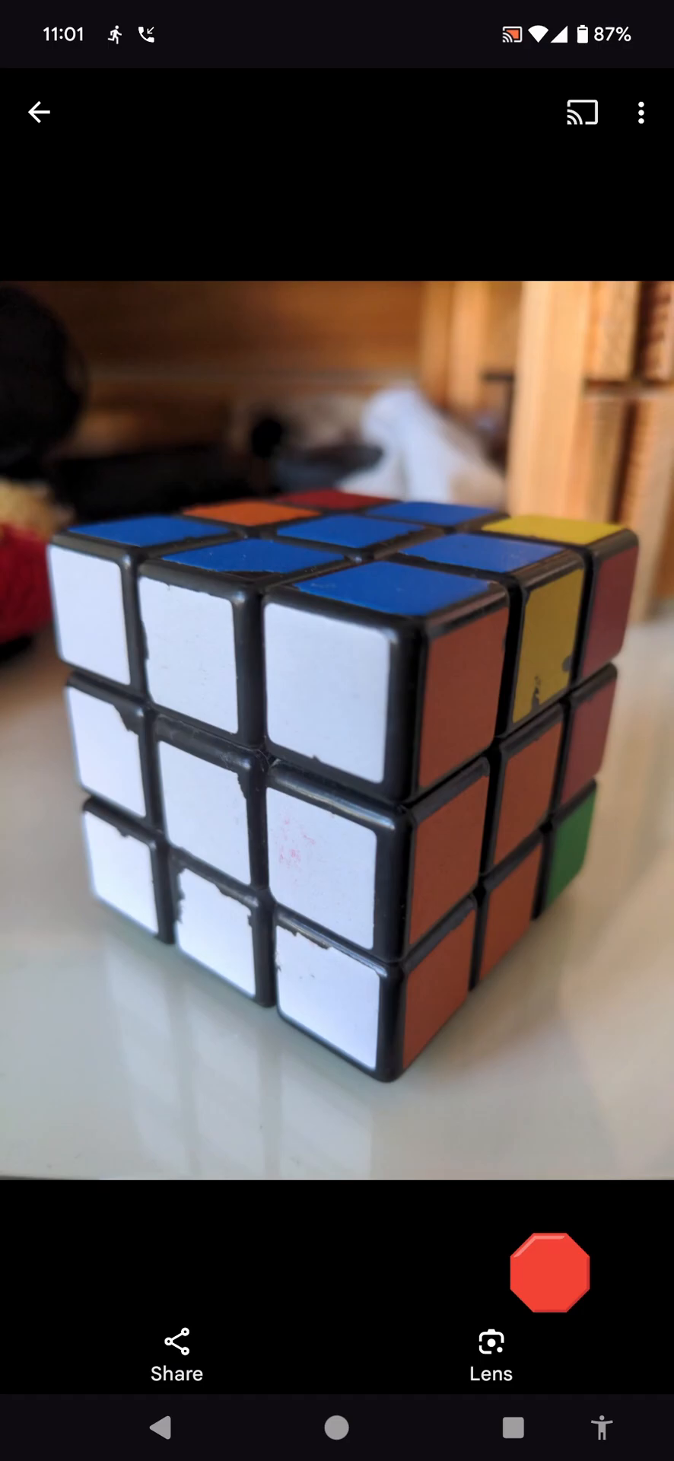
Expand the File Modified DCIM/Camera profile and view its linked task.
{"action": "left_click", "coordinate": [550, 1273]}
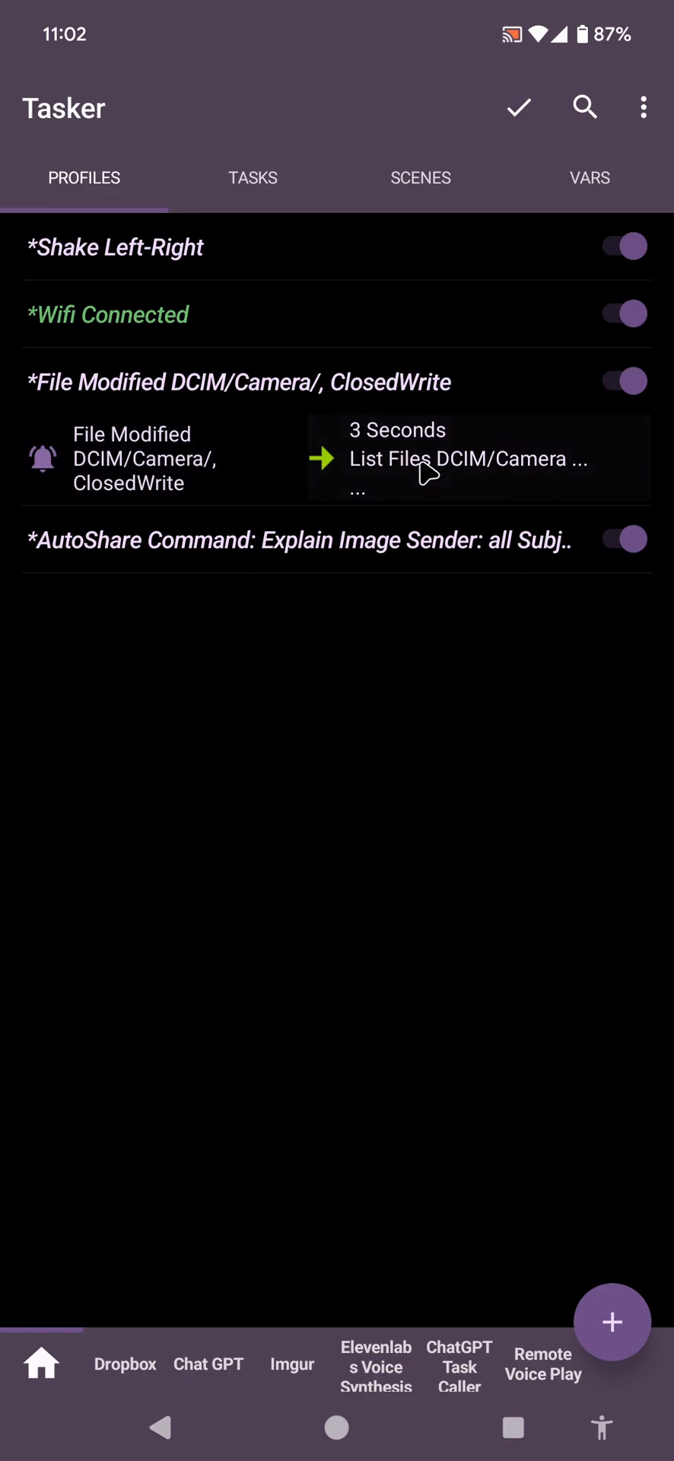
{"action": "left_click", "coordinate": [419, 457]}
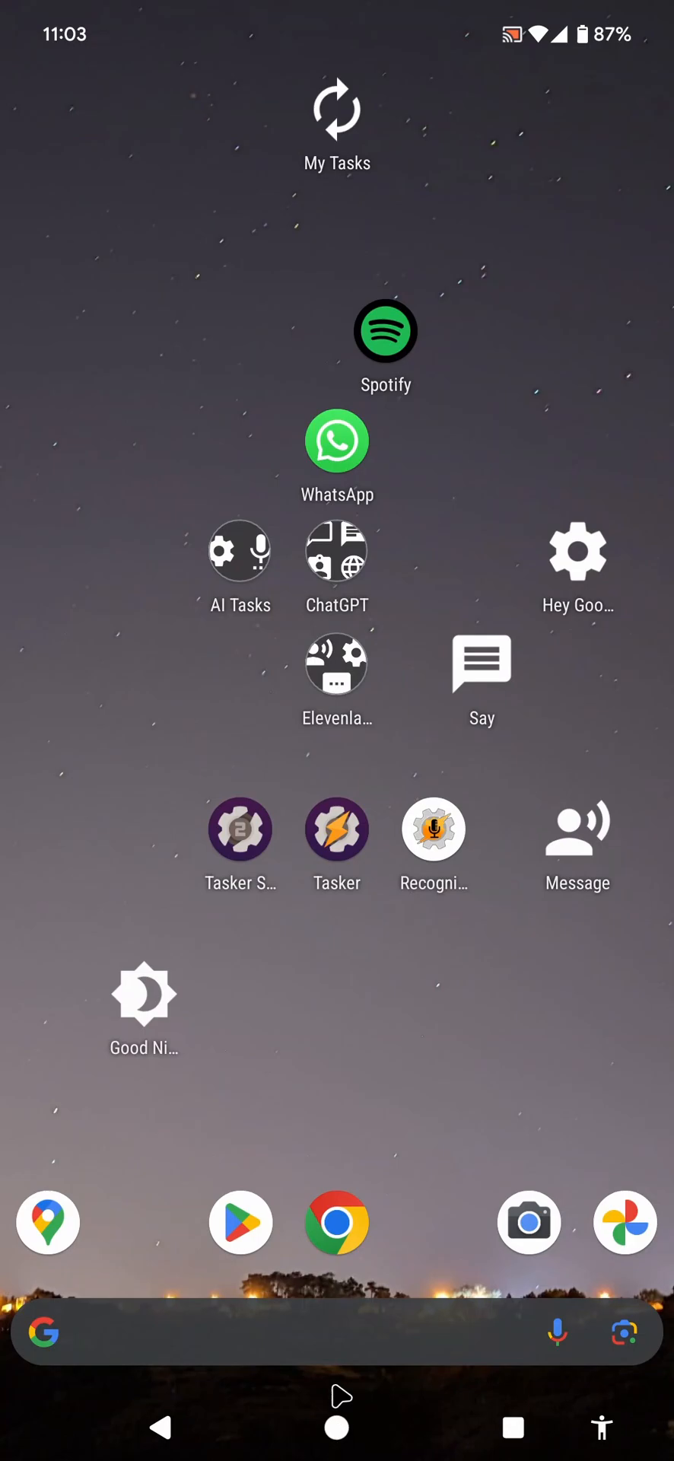
{"action": "mouse_move", "coordinate": [220, 1040]}
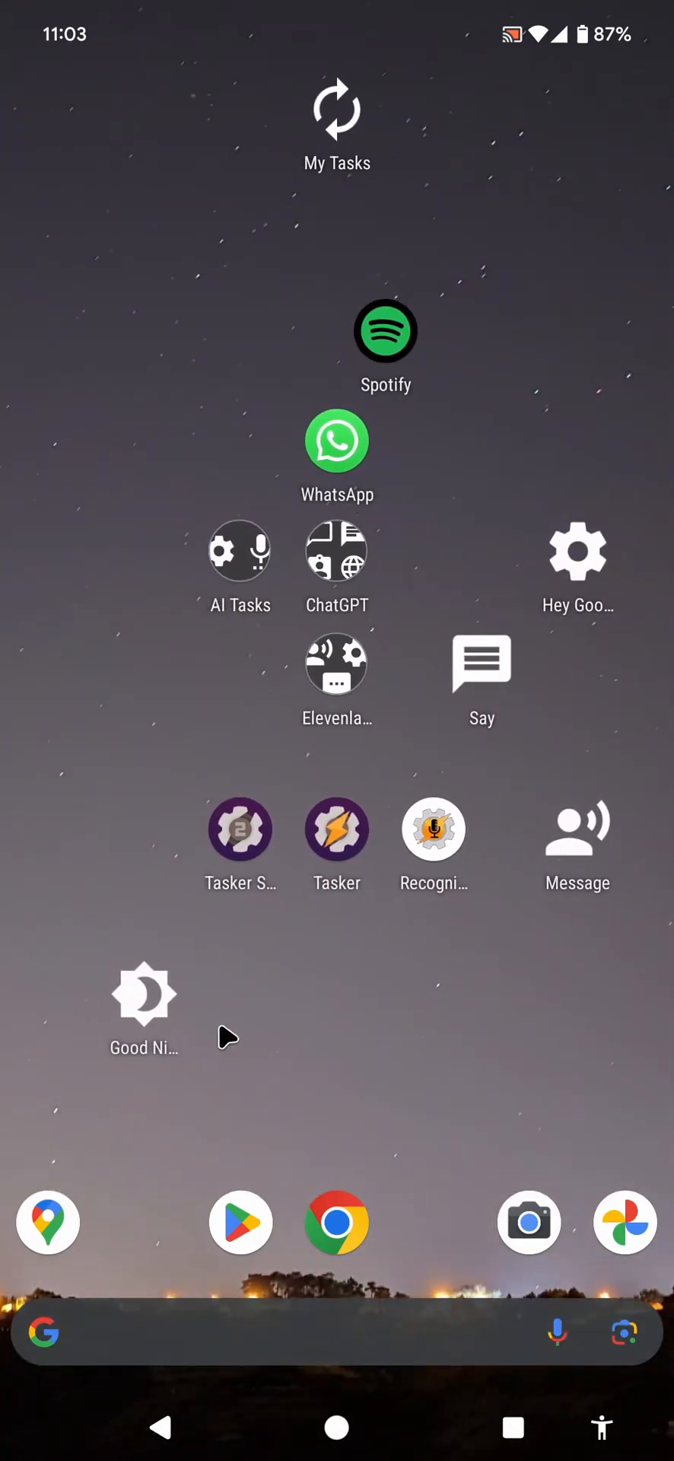
{"action": "mouse_move", "coordinate": [498, 1120]}
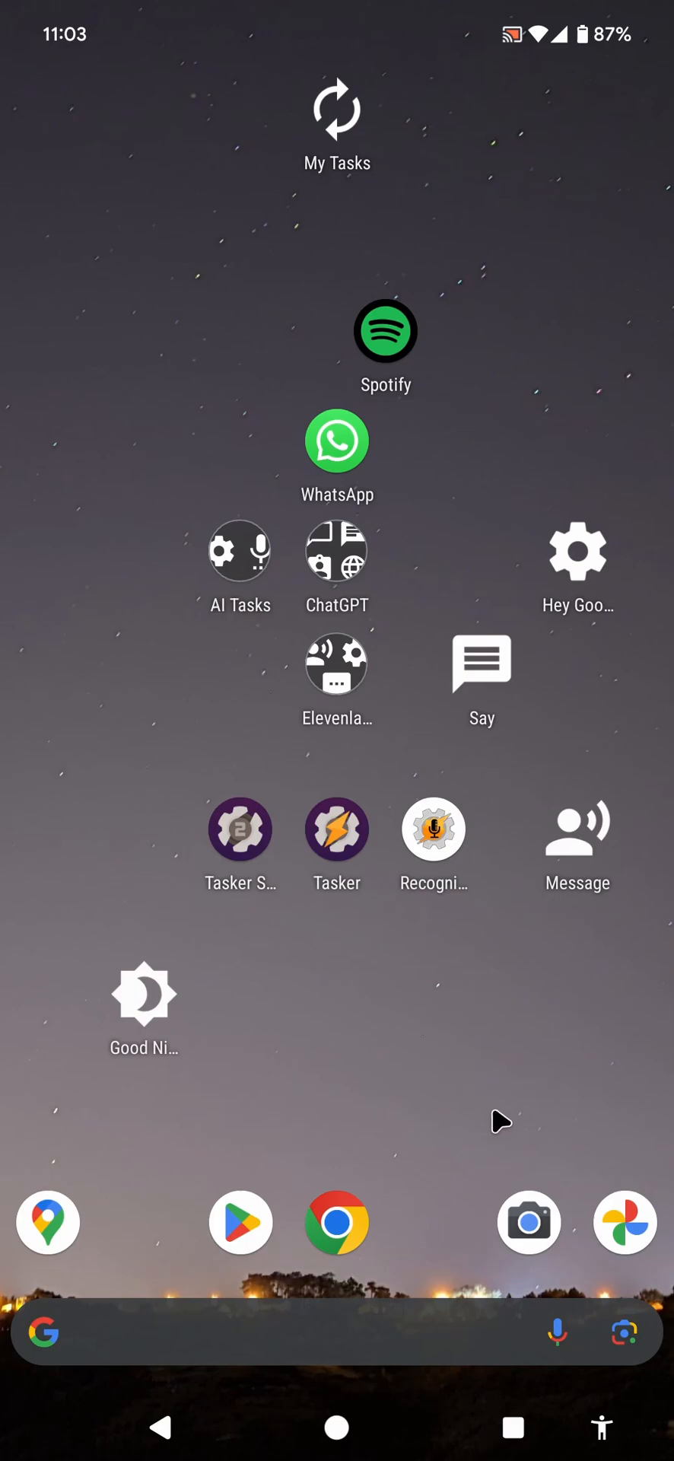
Snap a new photo with Google Camera to trigger automatic photo categorization.
{"action": "left_click", "coordinate": [336, 826]}
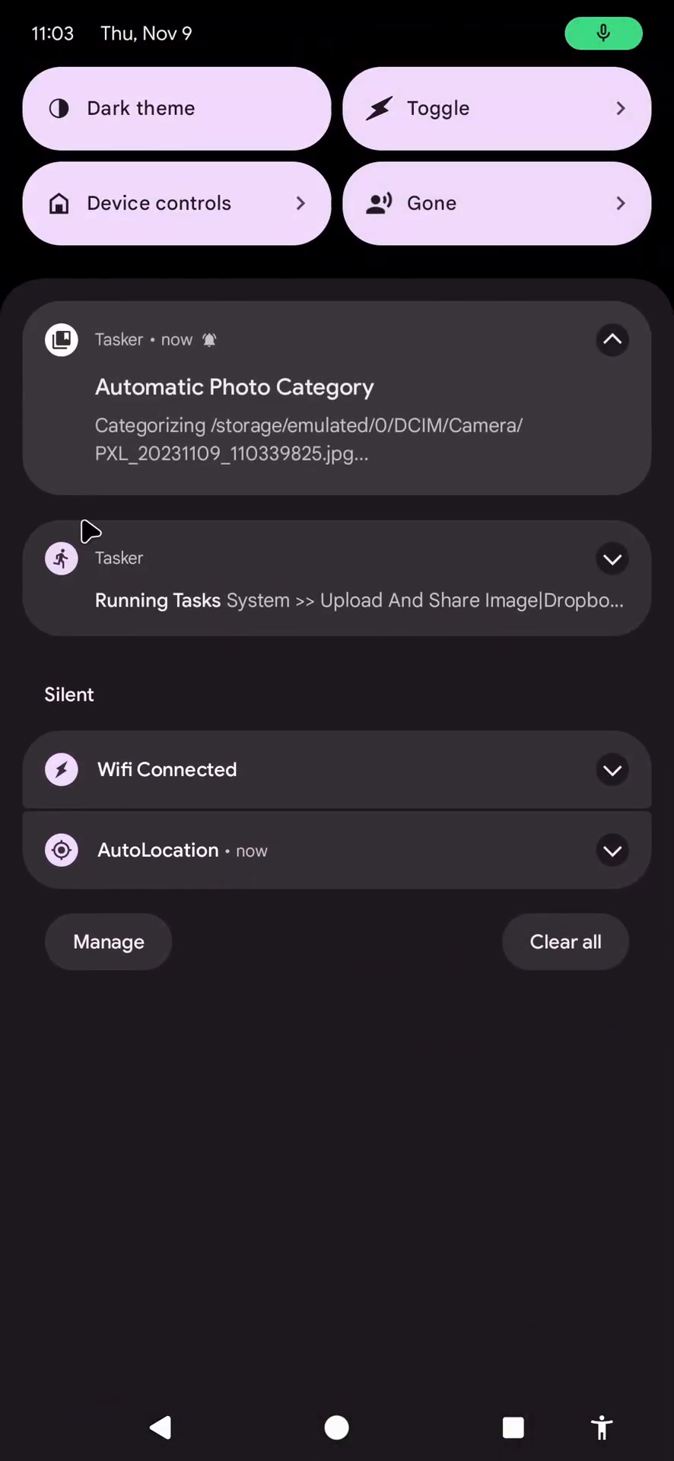
{"action": "mouse_move", "coordinate": [437, 624]}
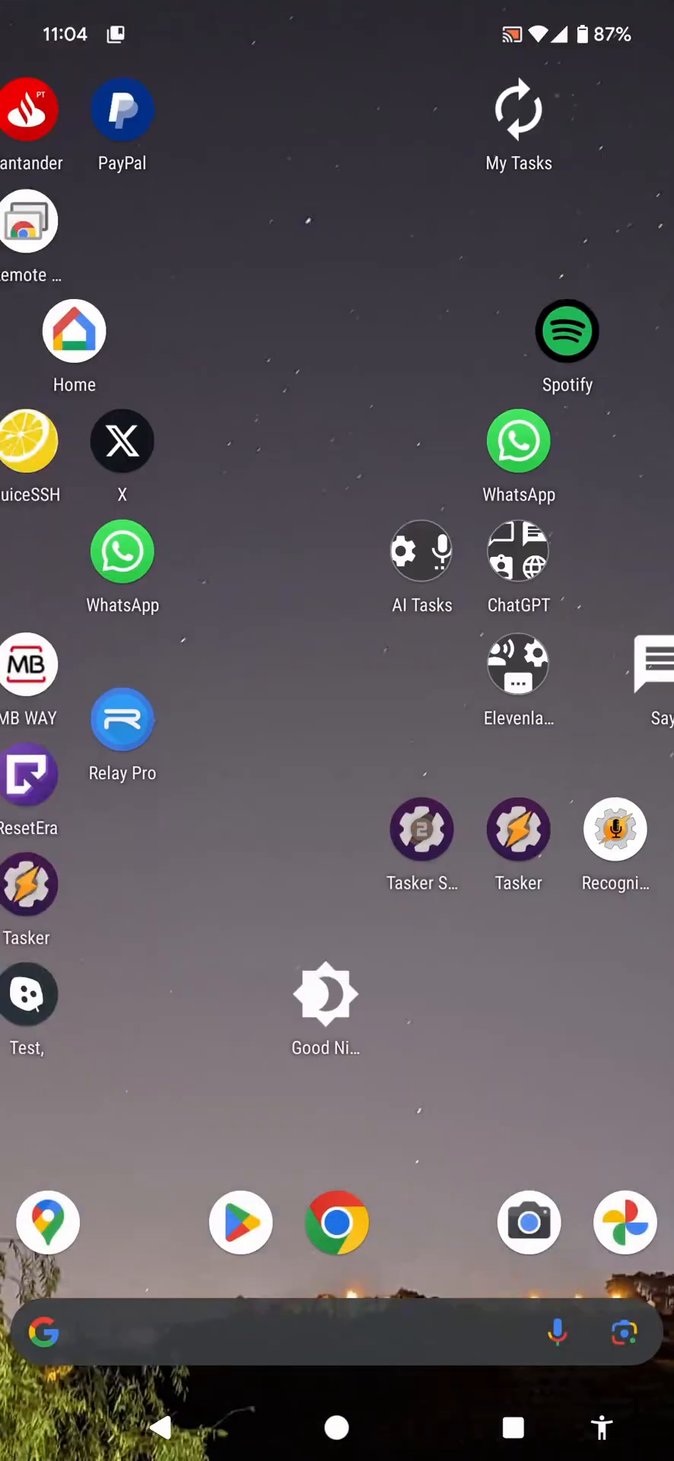
{"action": "left_click", "coordinate": [28, 219]}
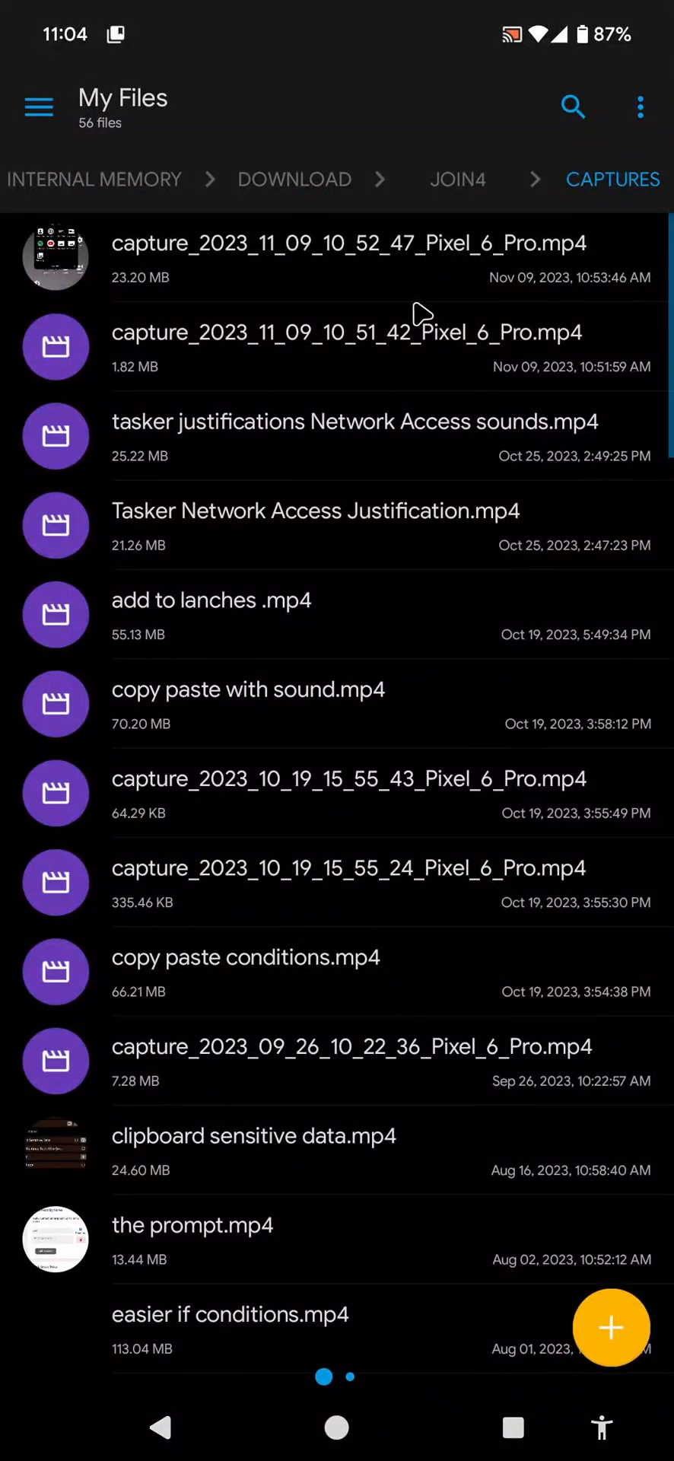
{"action": "left_click", "coordinate": [93, 179]}
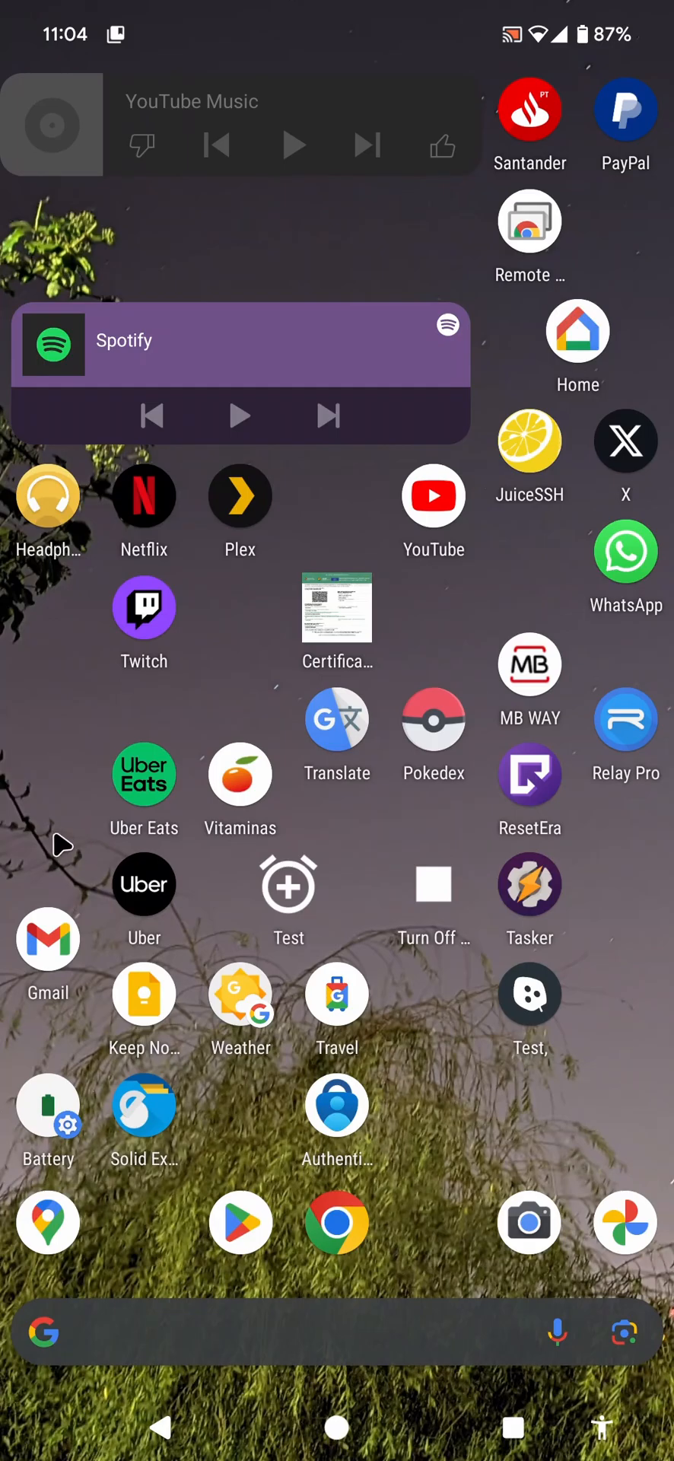
Open Google Camera and focus on the potted plant for a photo.
{"action": "left_click", "coordinate": [529, 1223]}
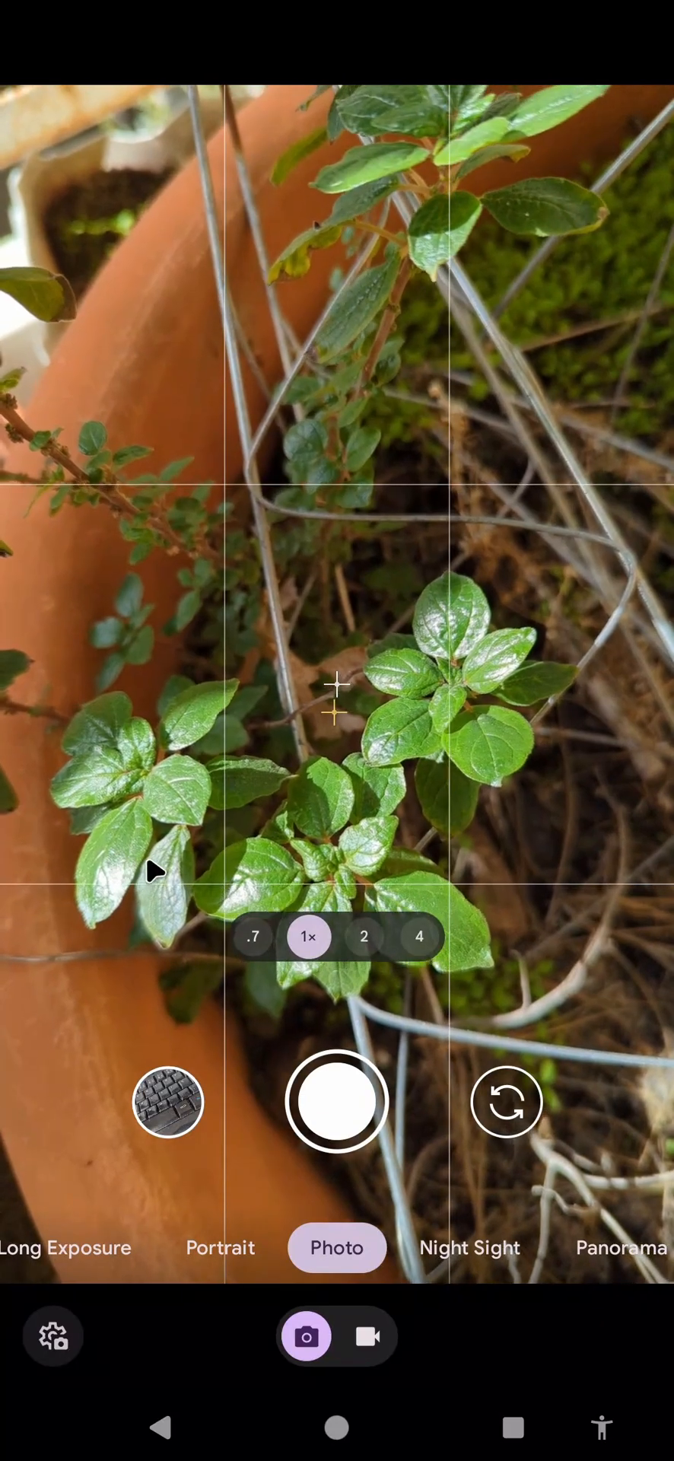
{"action": "left_click", "coordinate": [337, 1100]}
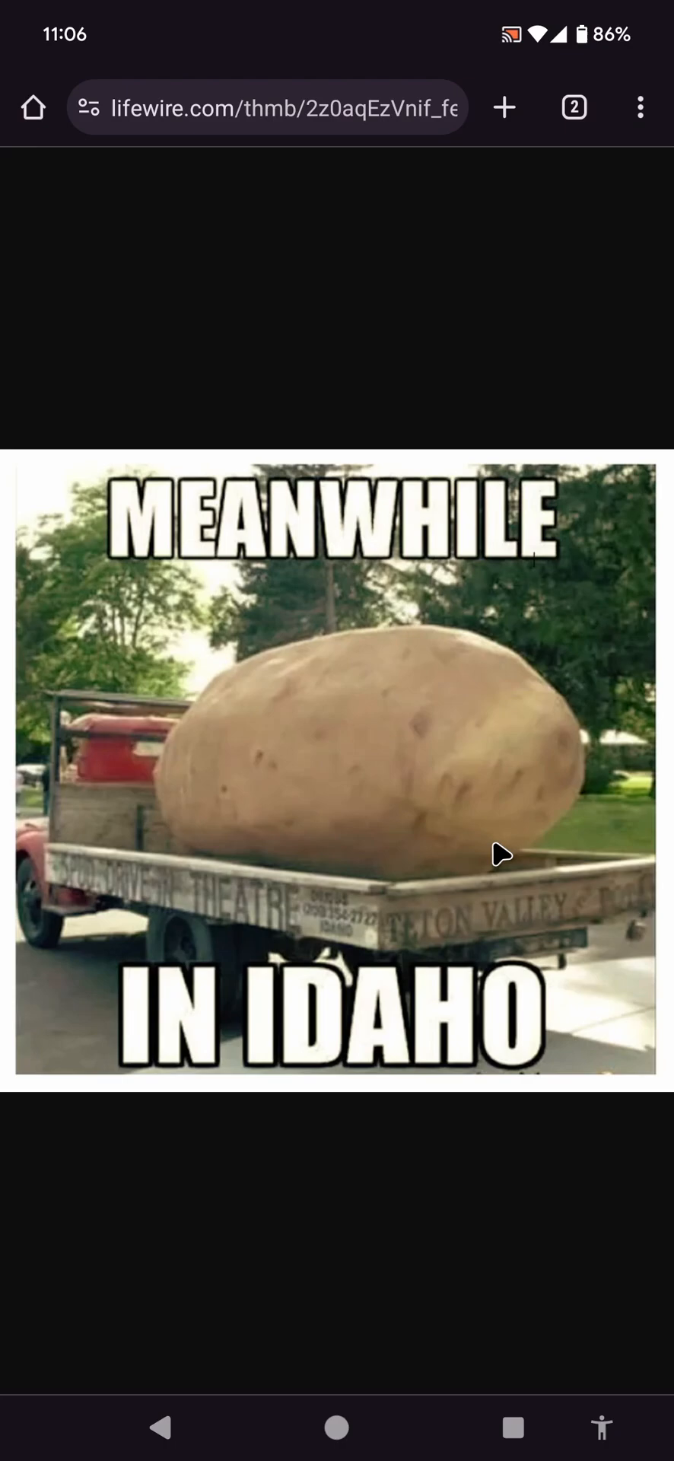
{"action": "mouse_move", "coordinate": [448, 753]}
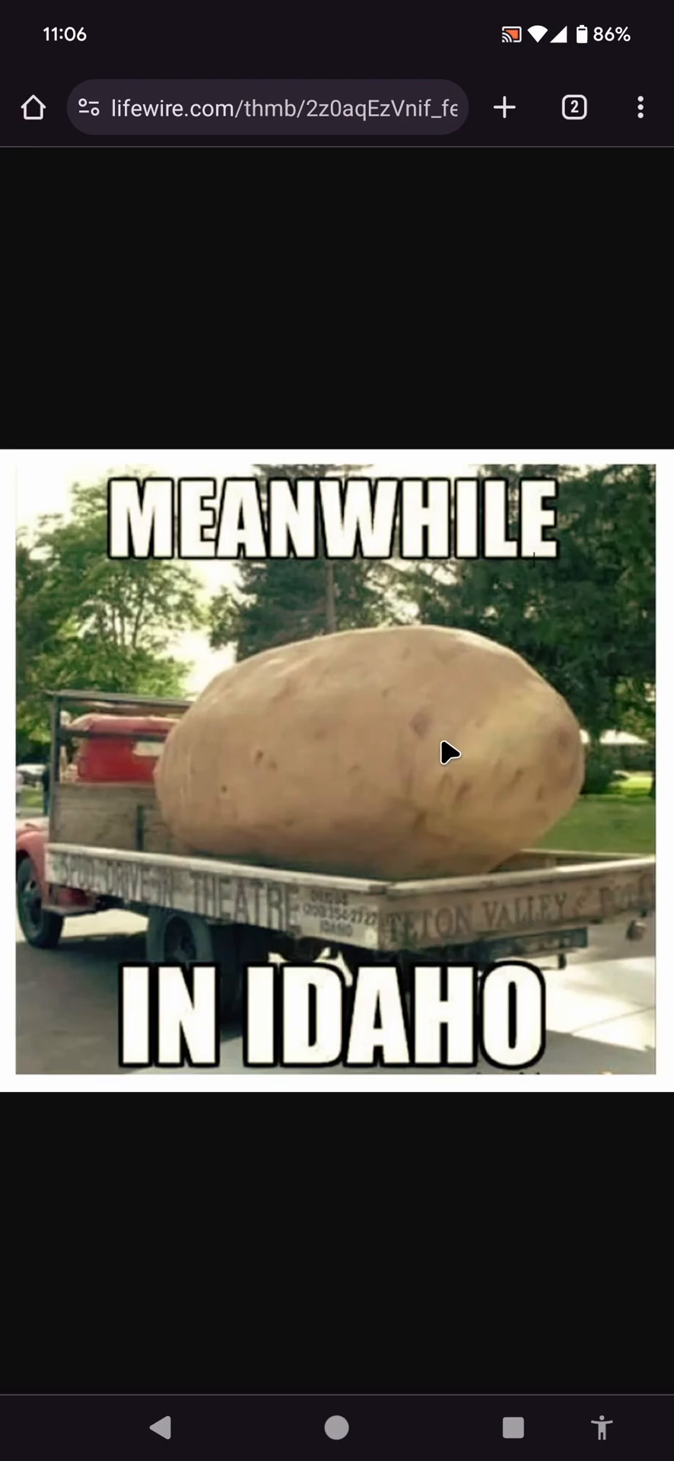
{"action": "mouse_move", "coordinate": [240, 312]}
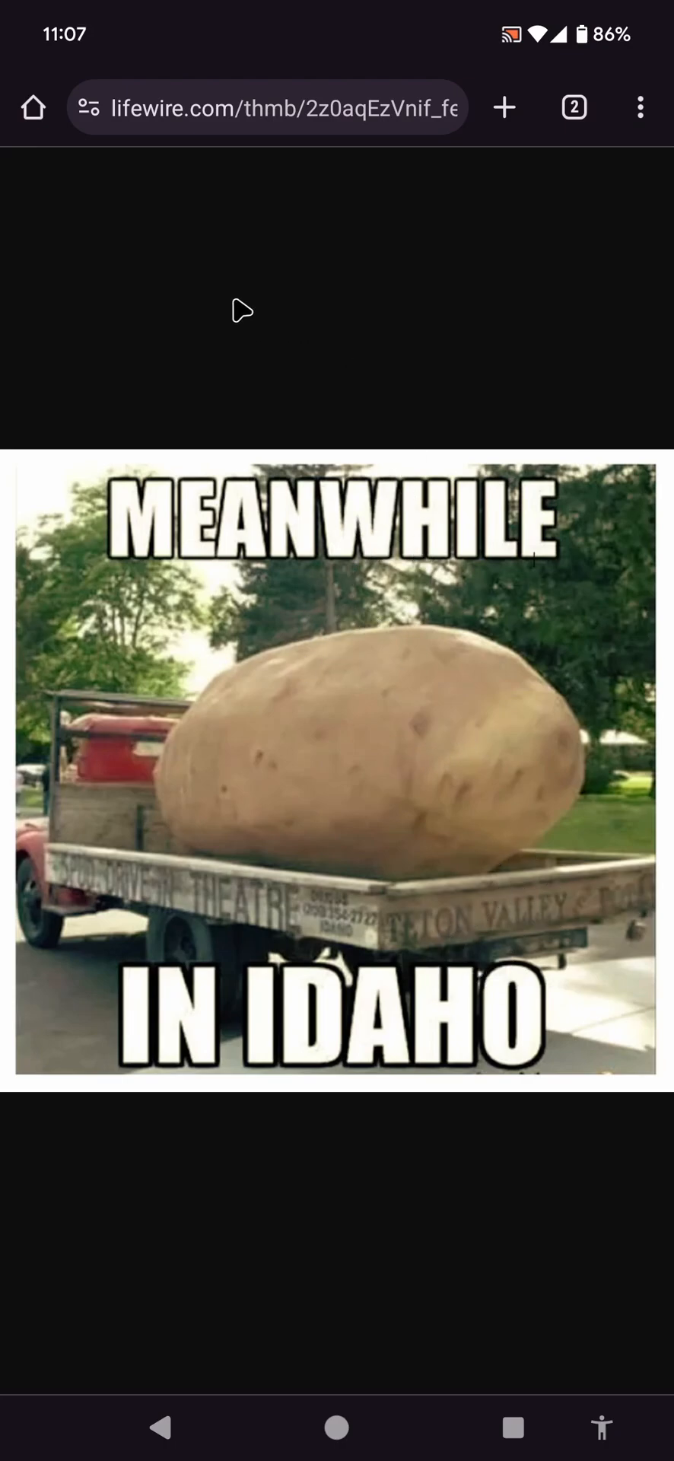
{"action": "mouse_move", "coordinate": [349, 184]}
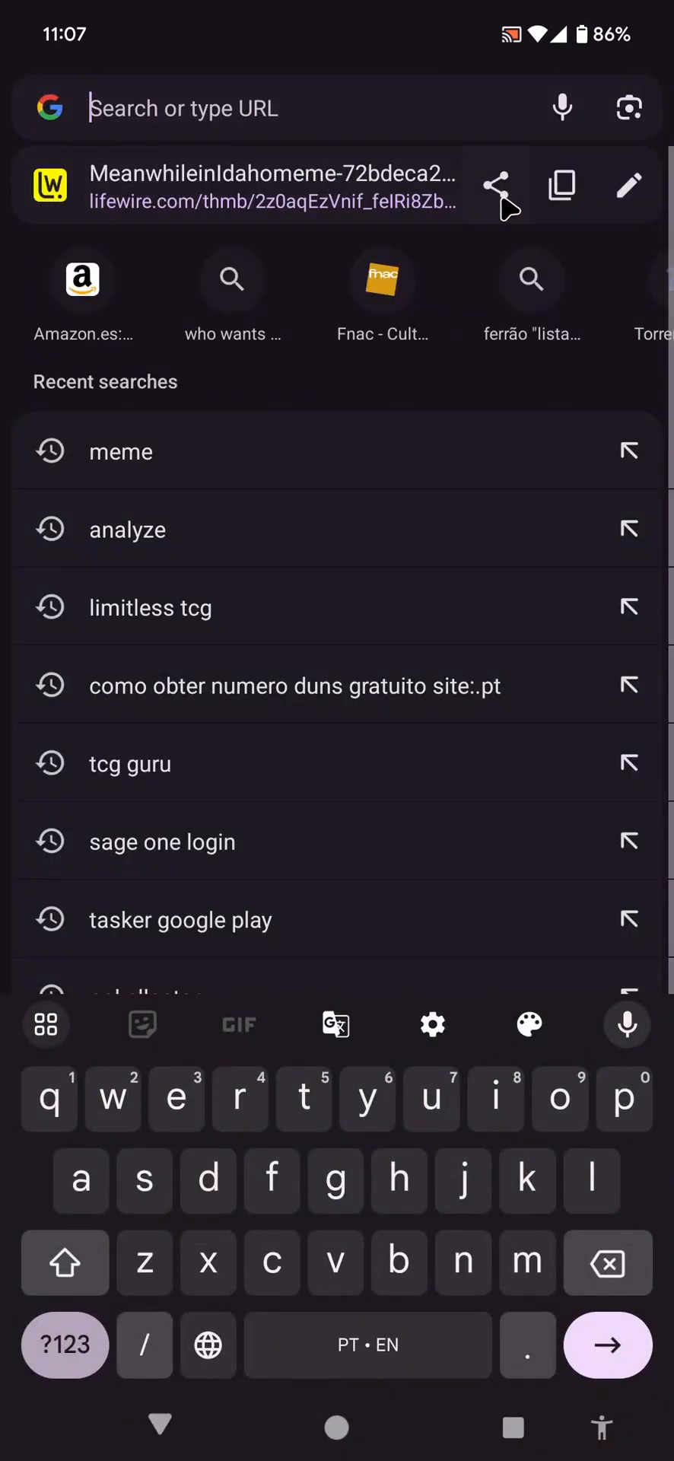
Share the 'Meanwhile in Idaho' meme through AutoShare's Explain Image command.
{"action": "left_click", "coordinate": [494, 184]}
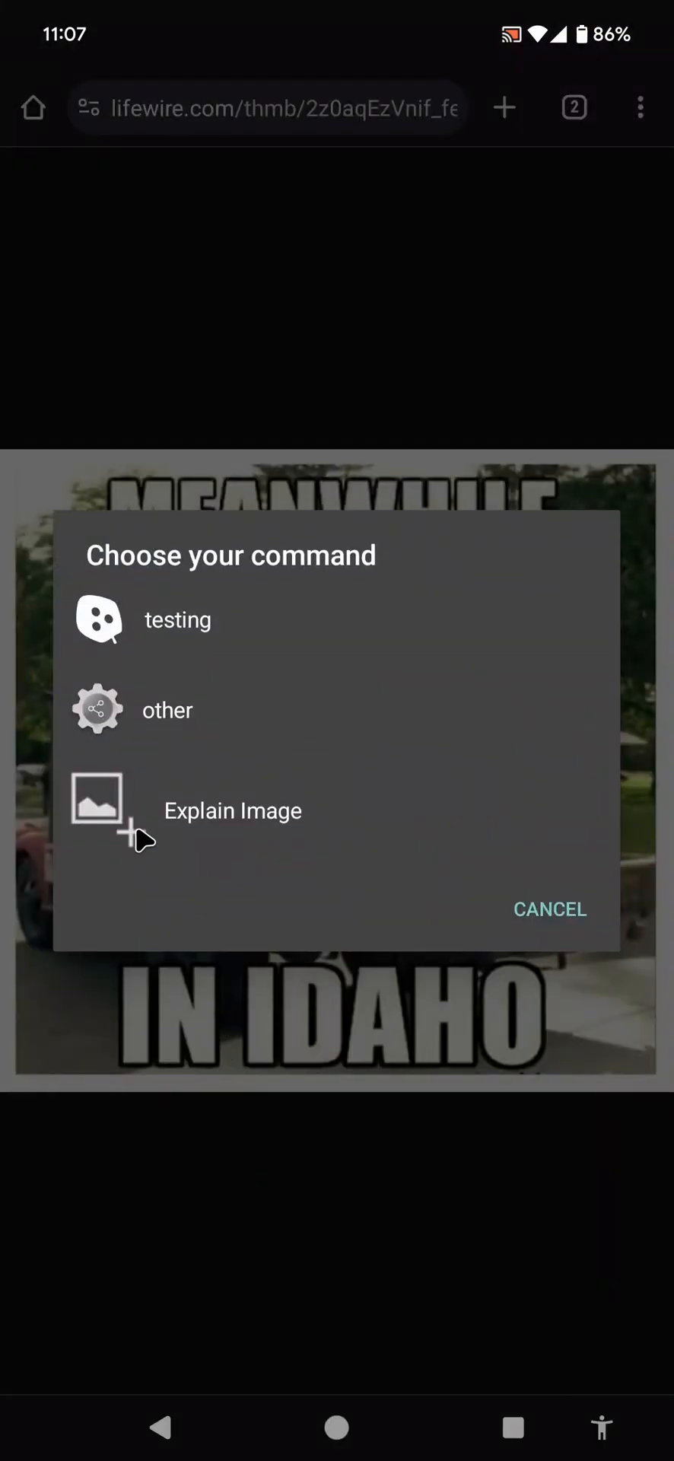
{"action": "left_click", "coordinate": [233, 810]}
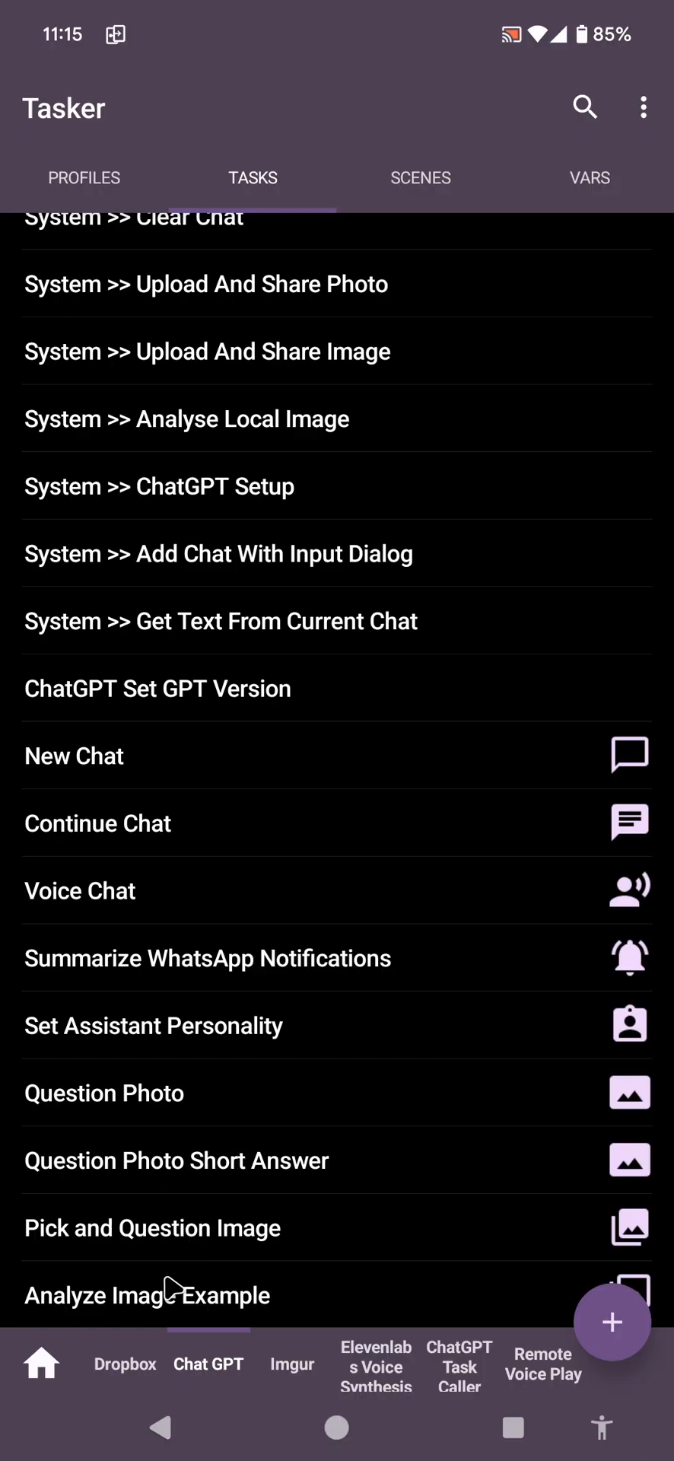
{"action": "left_click", "coordinate": [145, 1295]}
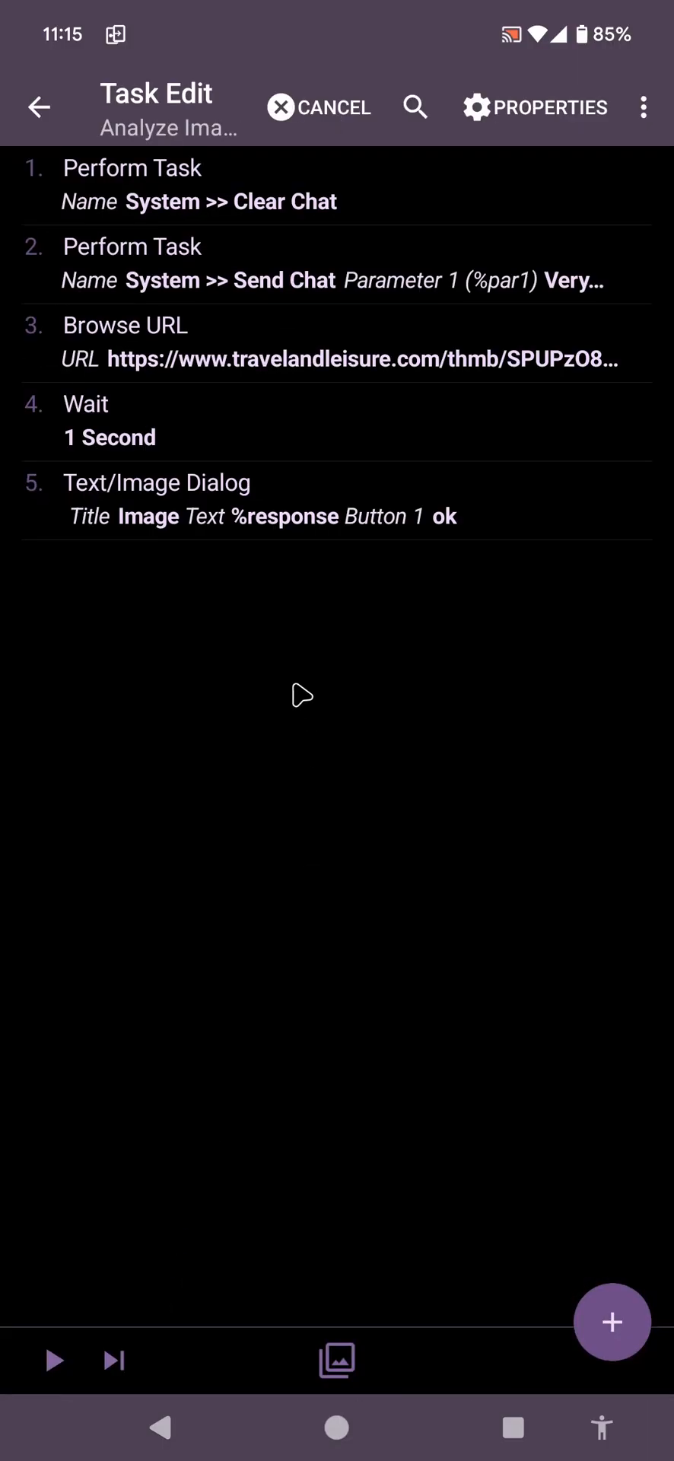
{"action": "mouse_move", "coordinate": [25, 320]}
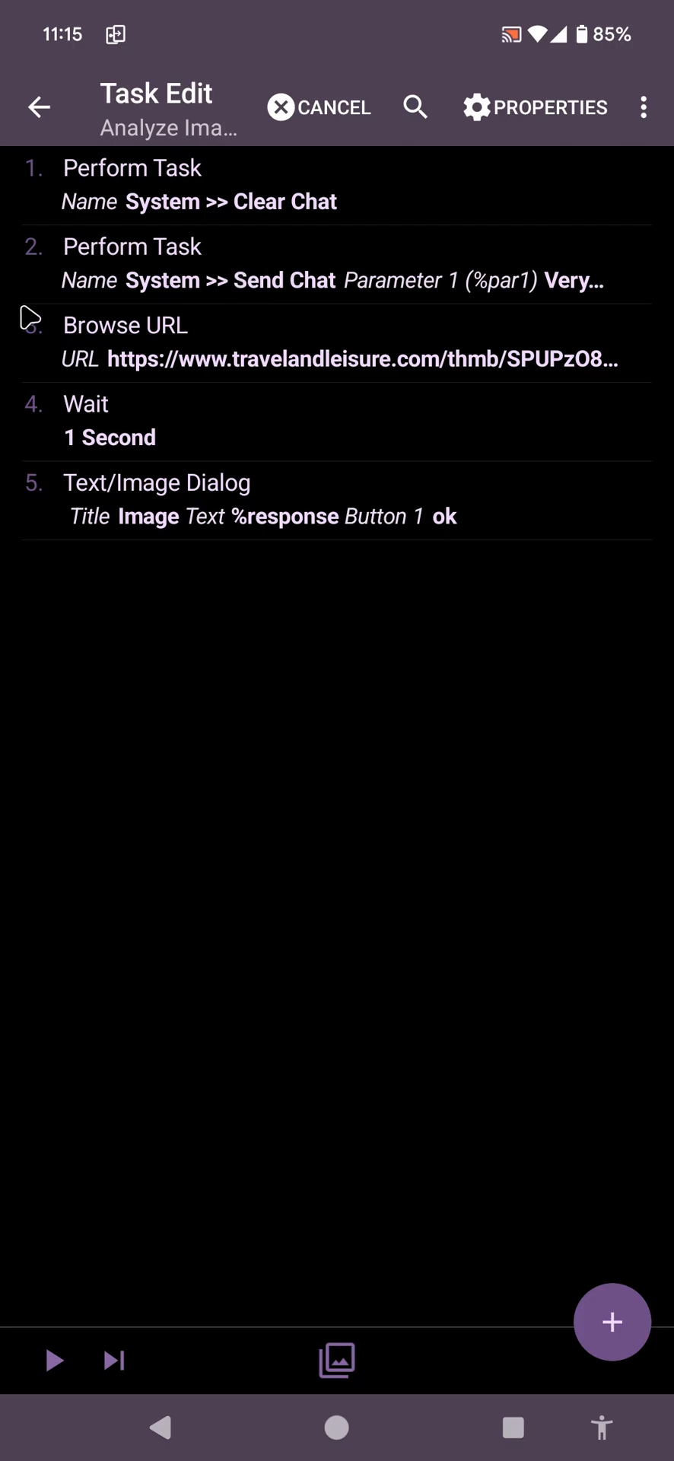
{"action": "mouse_move", "coordinate": [177, 232]}
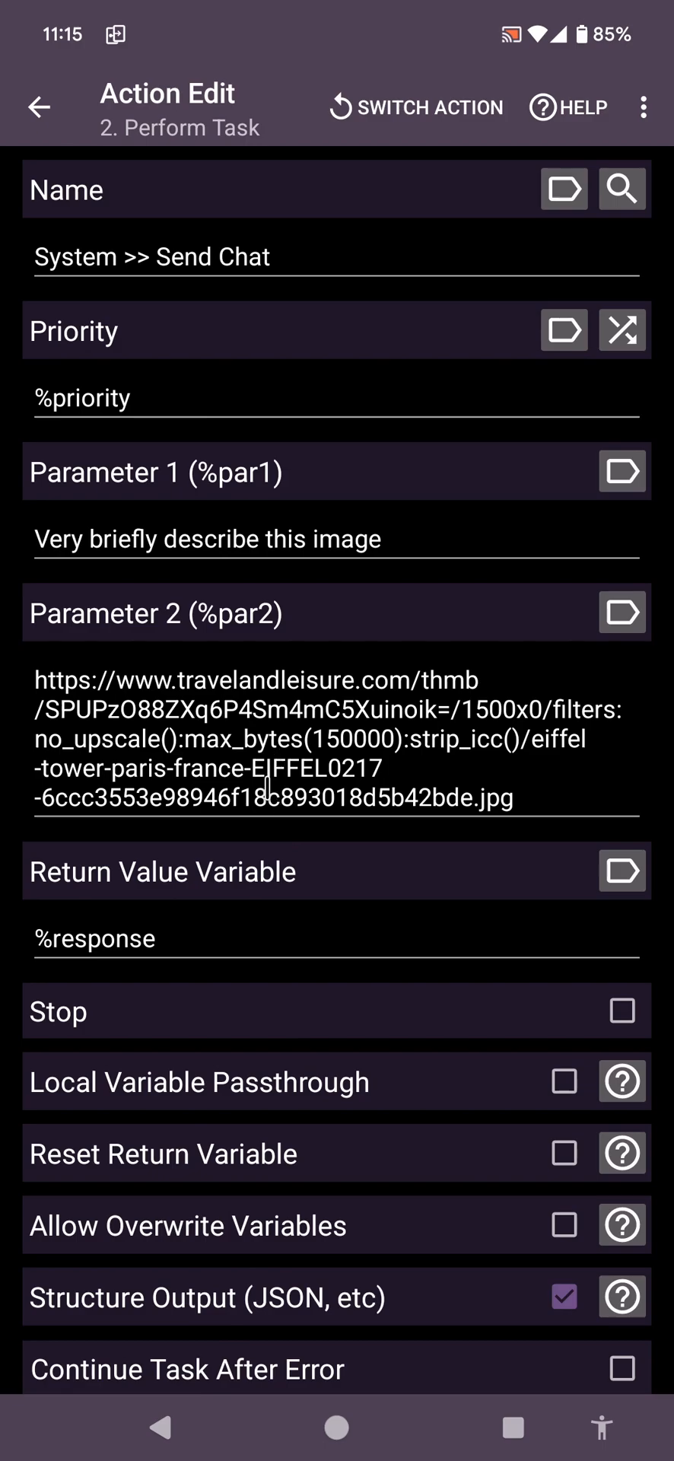
{"action": "left_click", "coordinate": [38, 107]}
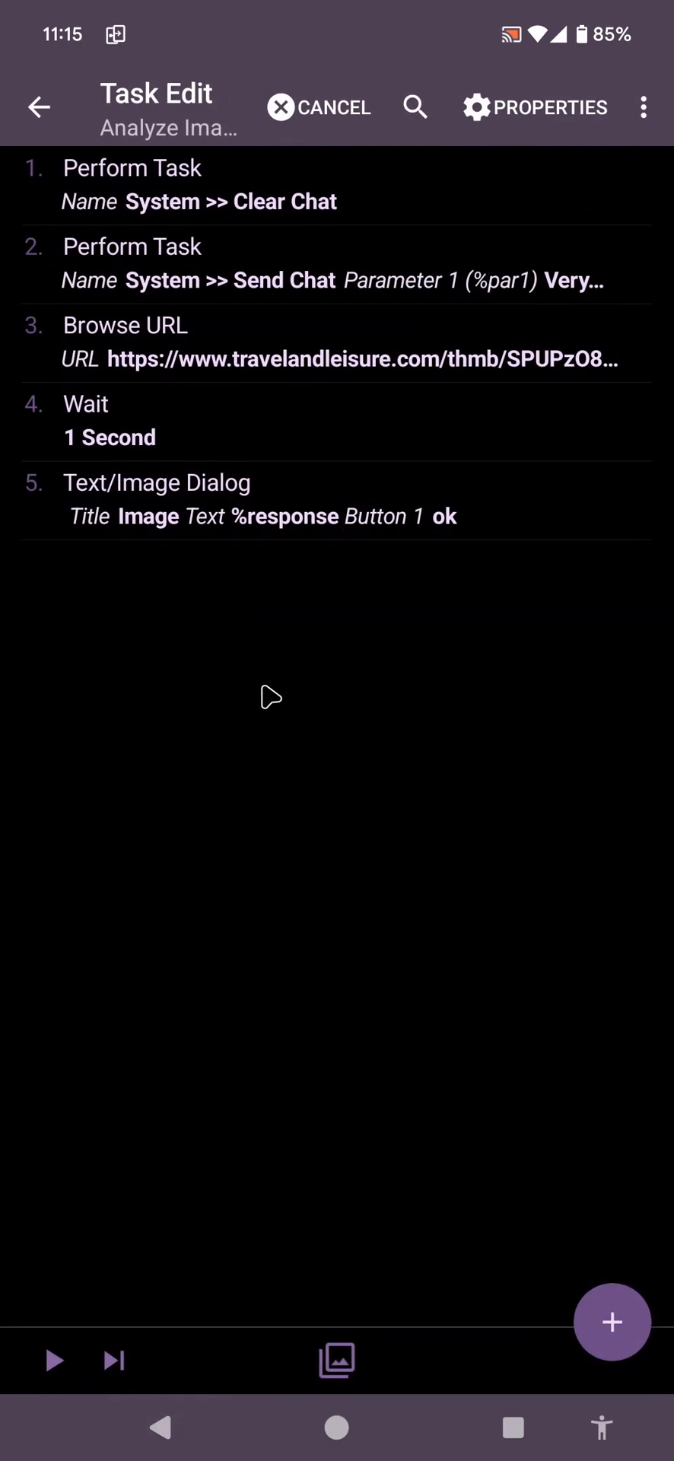
{"action": "left_click", "coordinate": [51, 1360]}
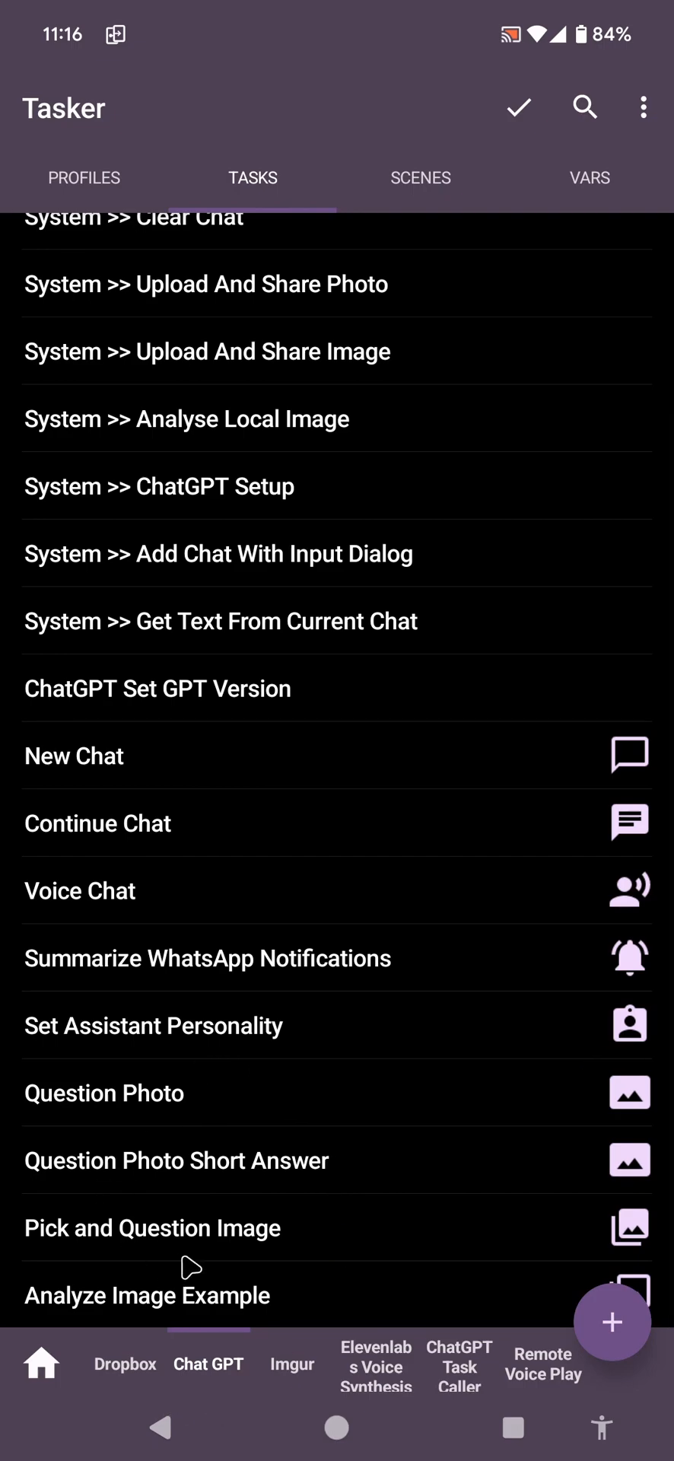
{"action": "mouse_move", "coordinate": [121, 1192]}
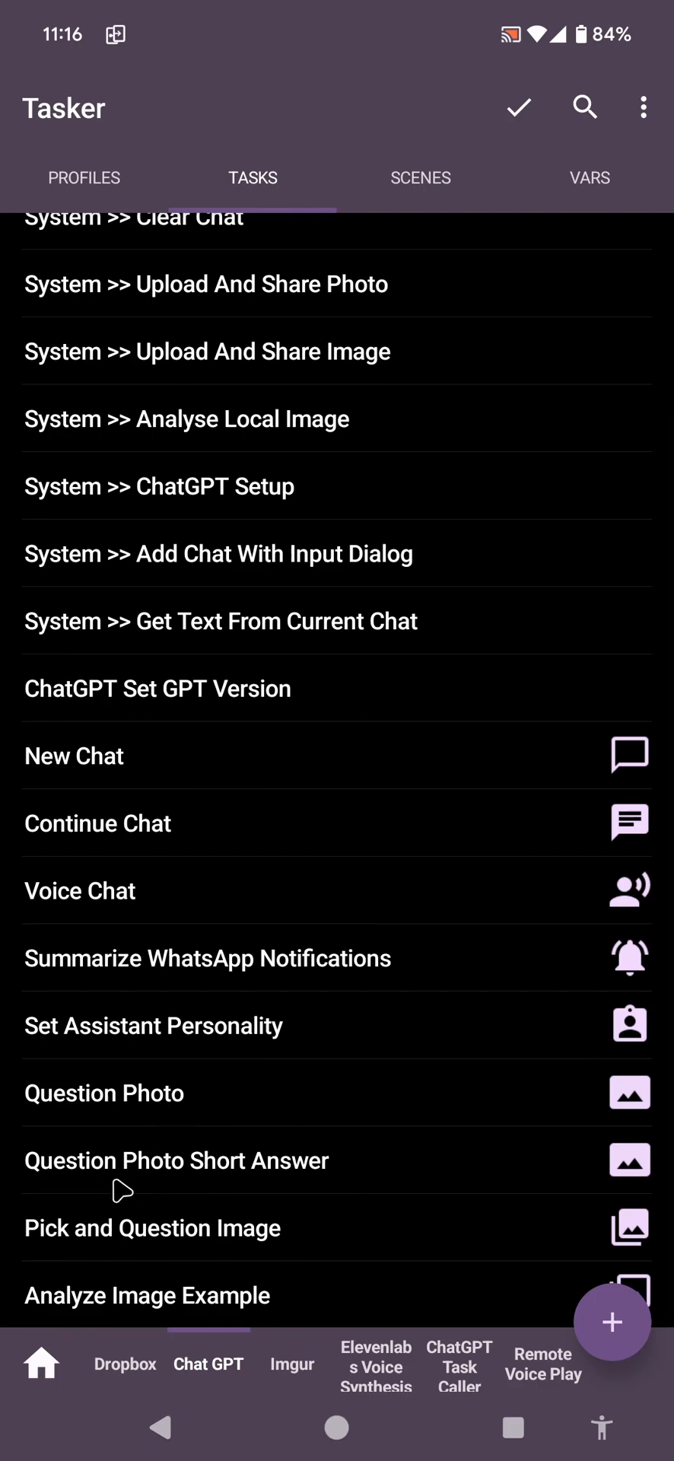